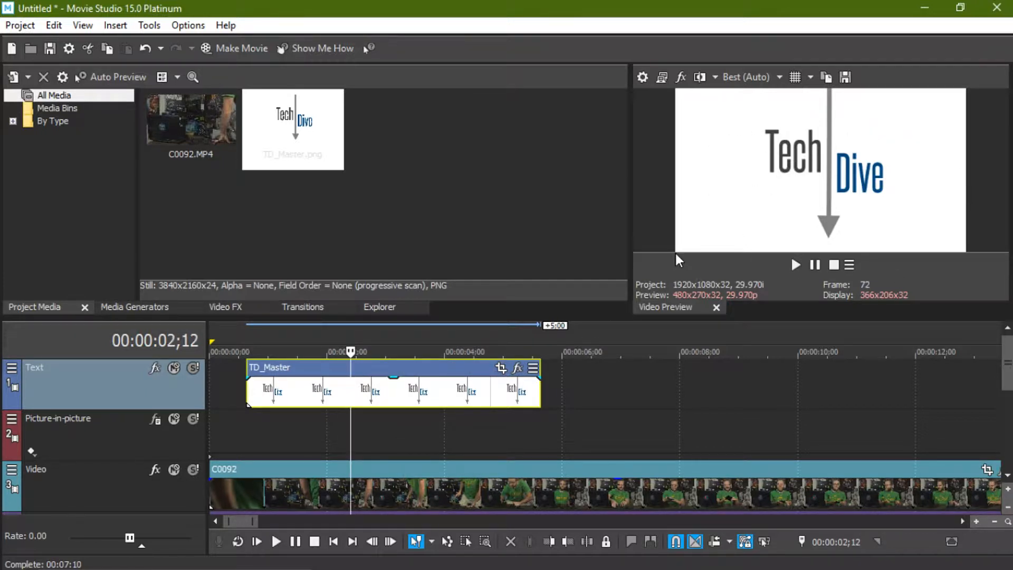
mouse_move(496, 317)
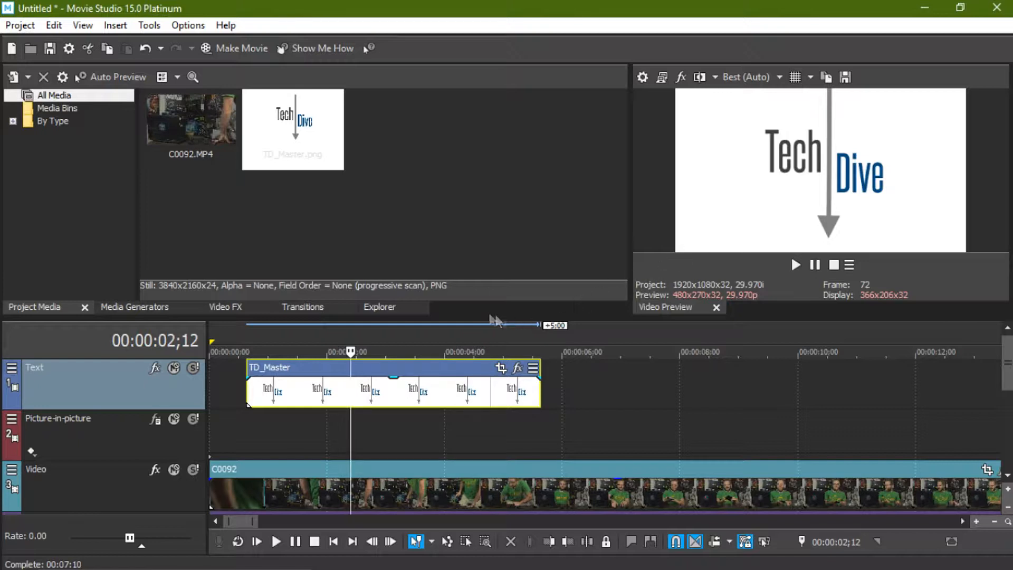
mouse_move(423, 361)
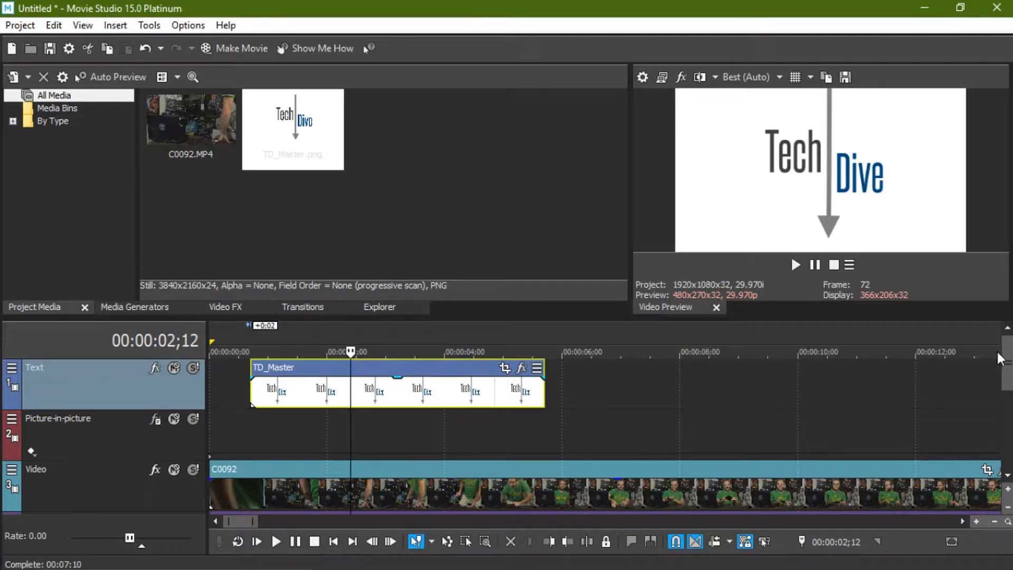
mouse_move(986, 370)
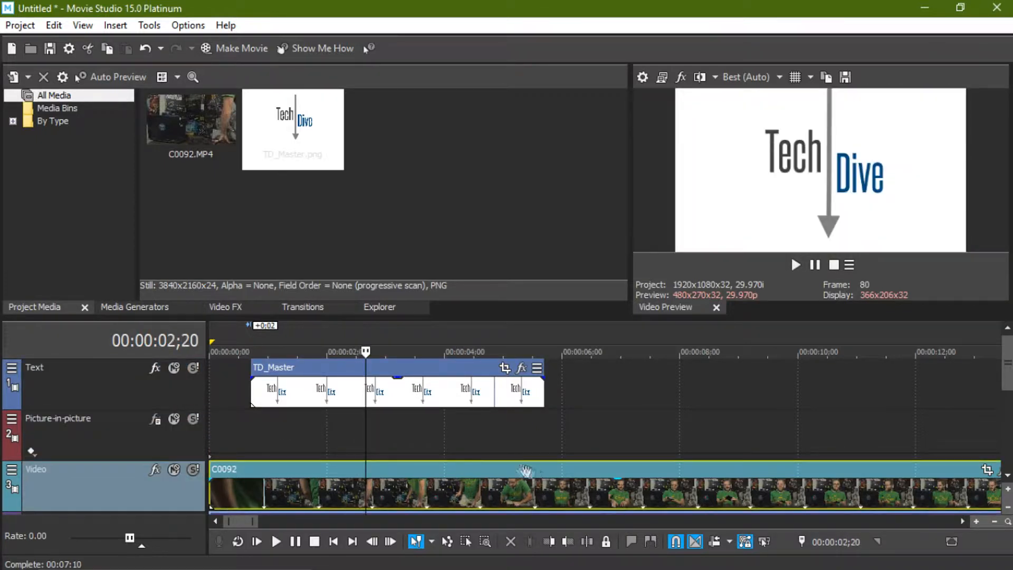
mouse_move(107, 459)
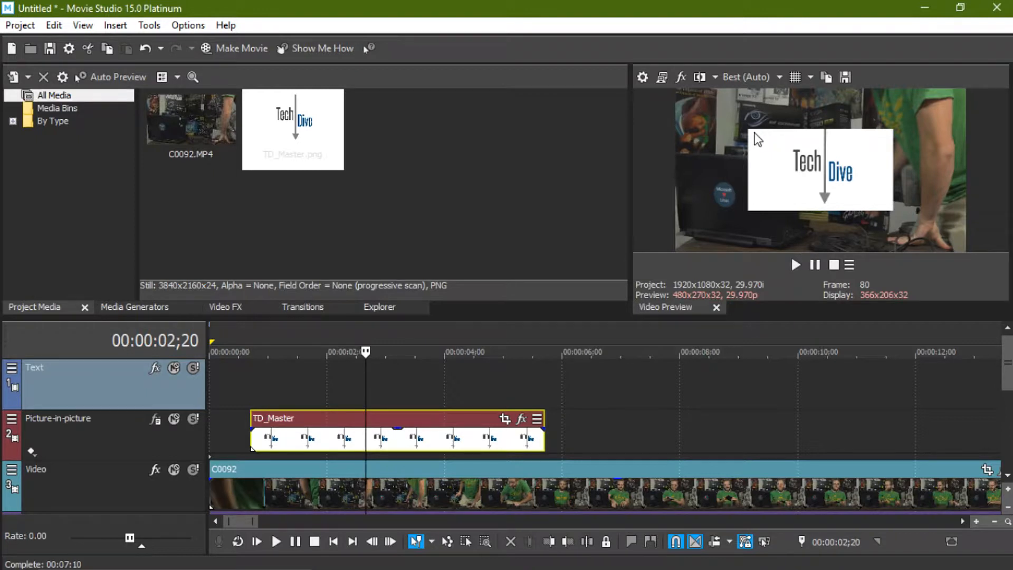
mouse_move(463, 431)
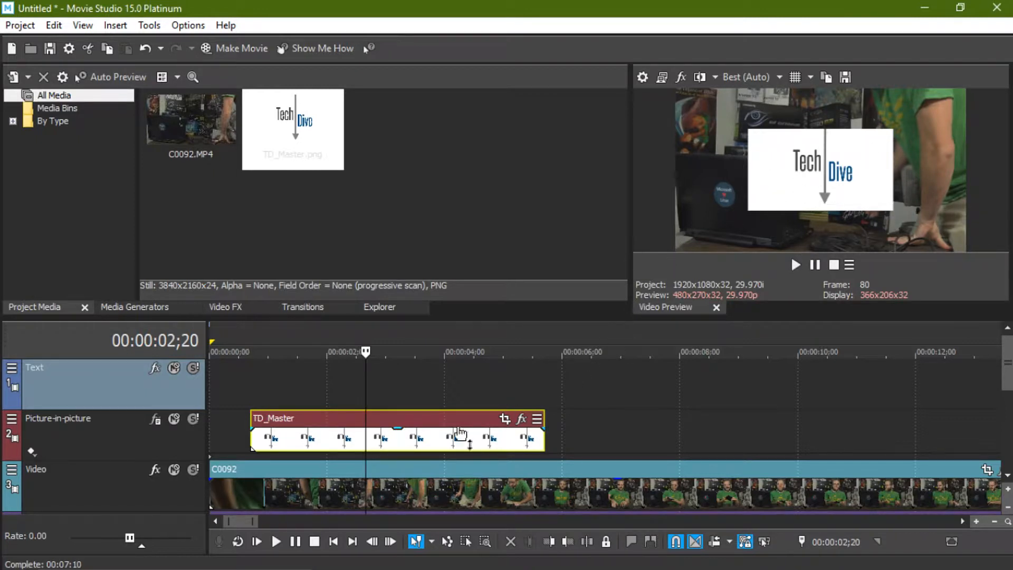
mouse_move(158, 433)
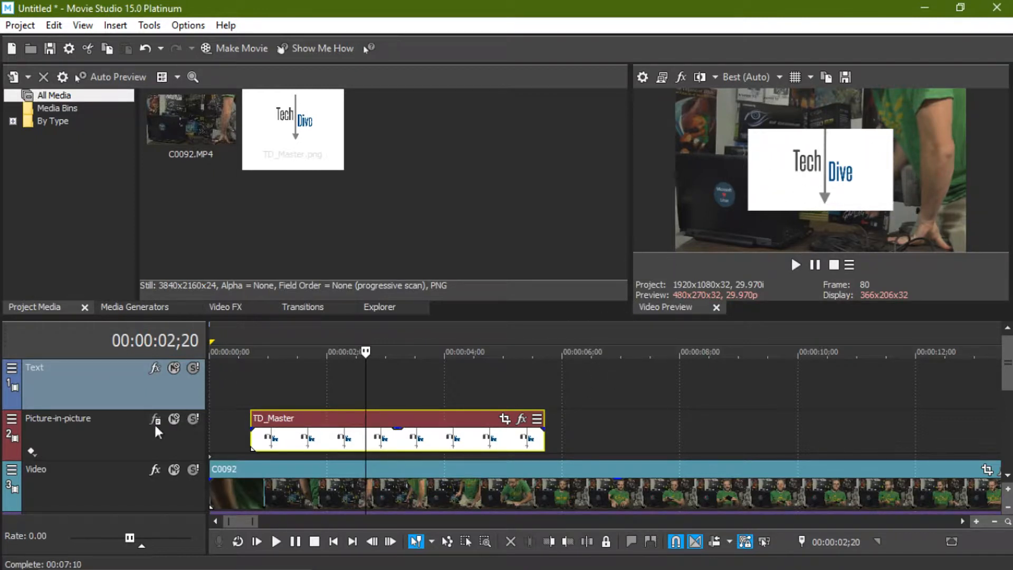
click(155, 419)
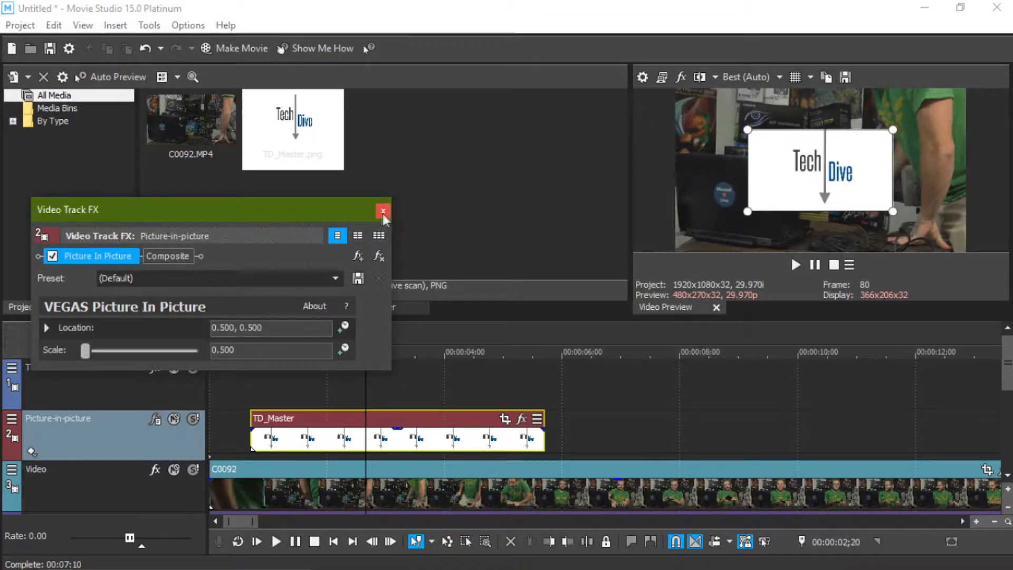
click(383, 211)
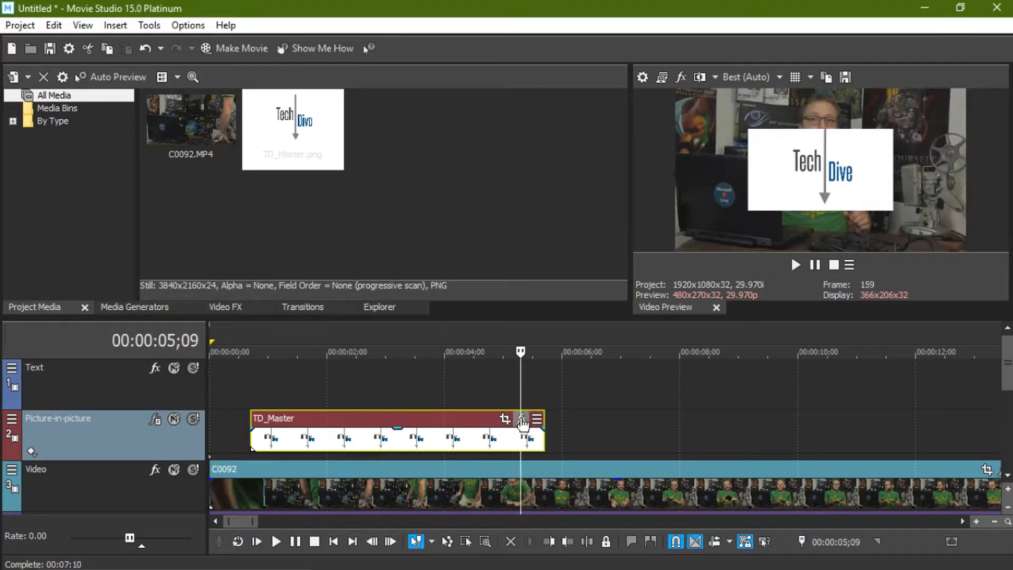
click(523, 422)
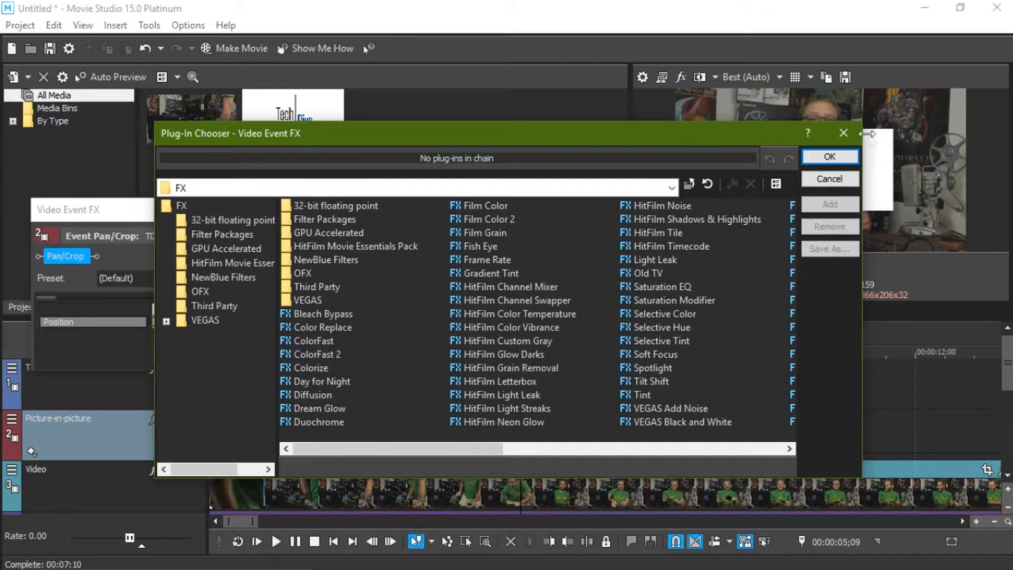
click(829, 179)
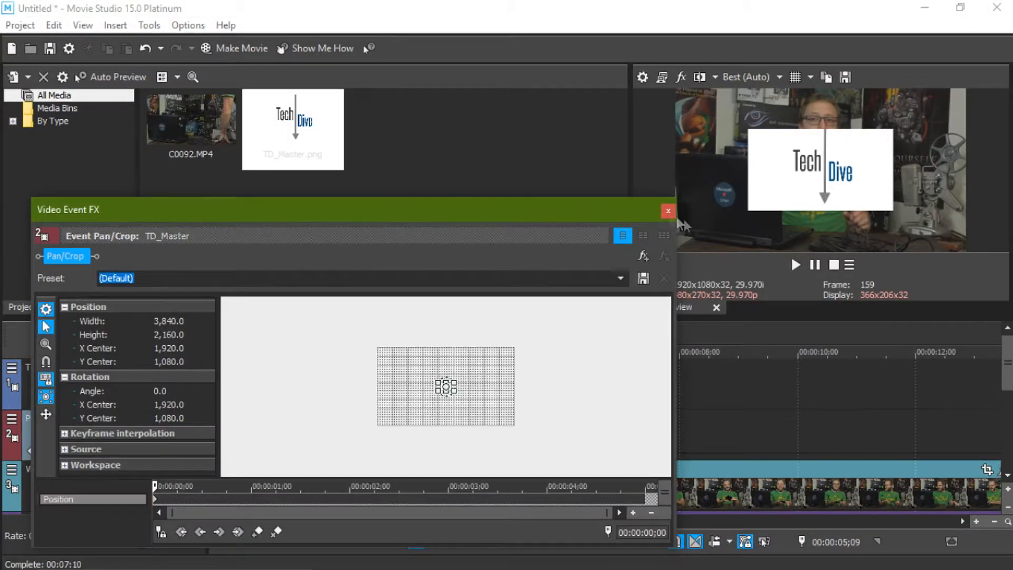
click(669, 211)
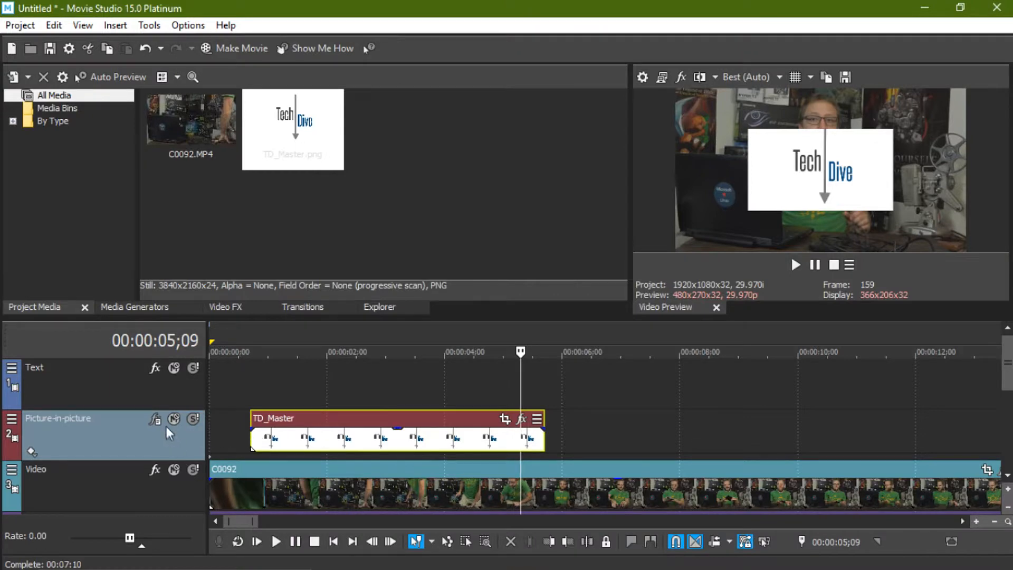
click(156, 419)
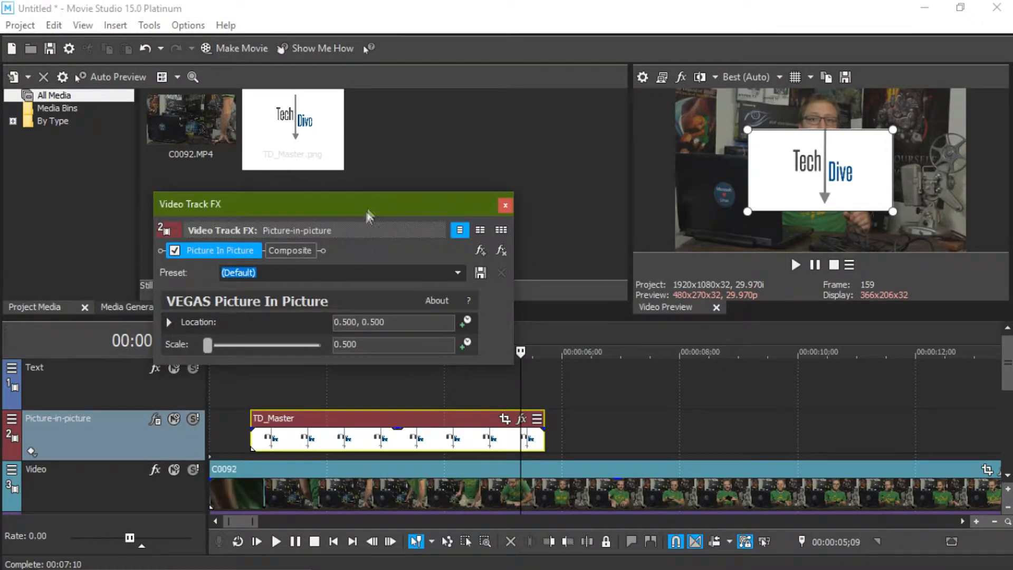
mouse_move(314, 287)
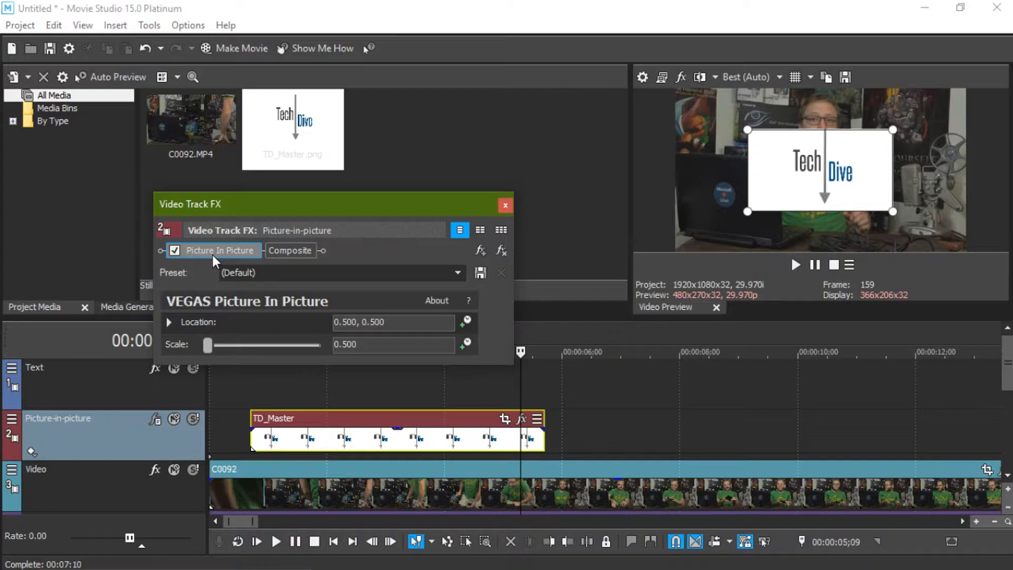
click(505, 205)
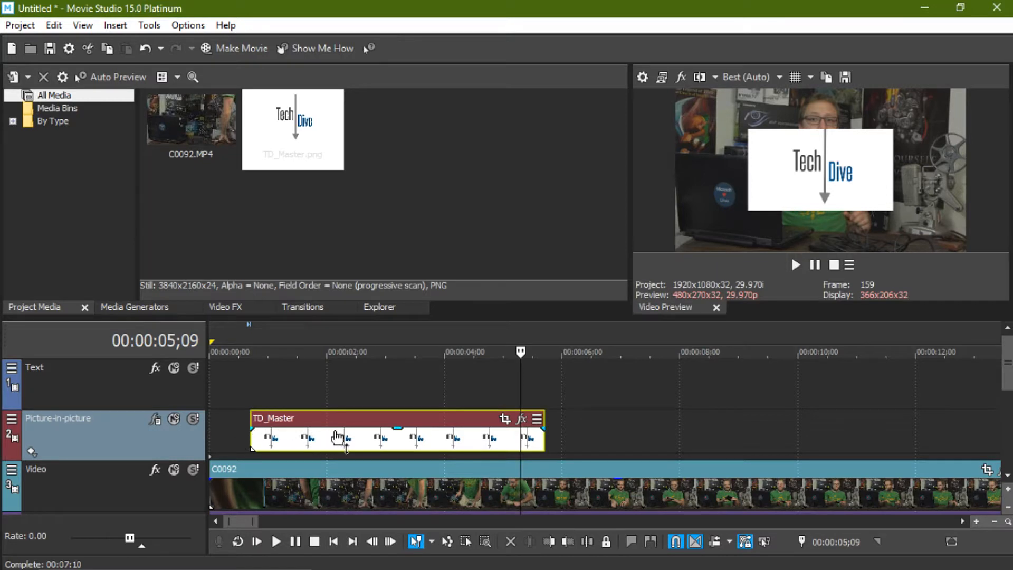
Remove the Picture In Picture plug-in from the track's effects chain and close the chooser
click(154, 419)
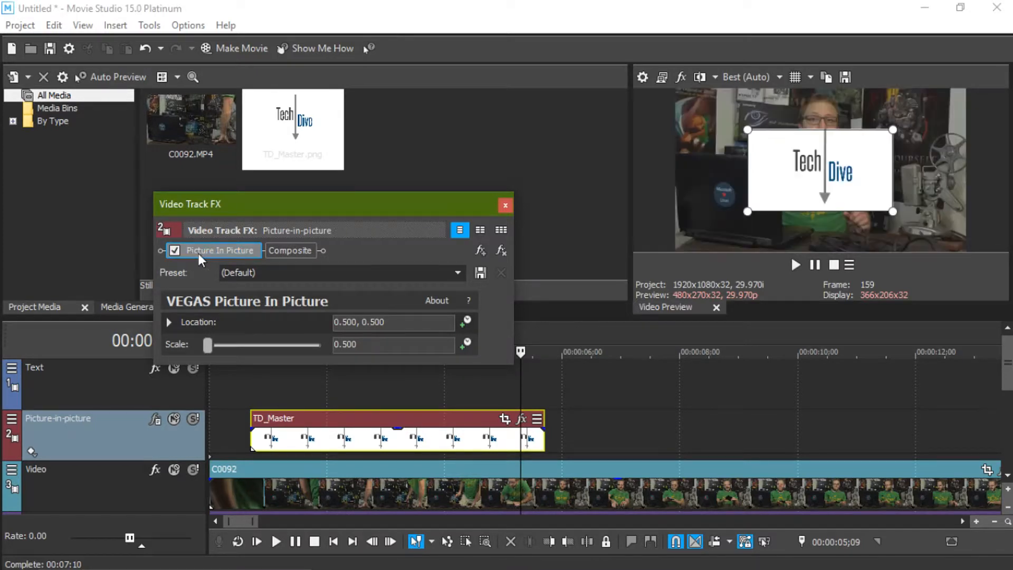
mouse_move(501, 251)
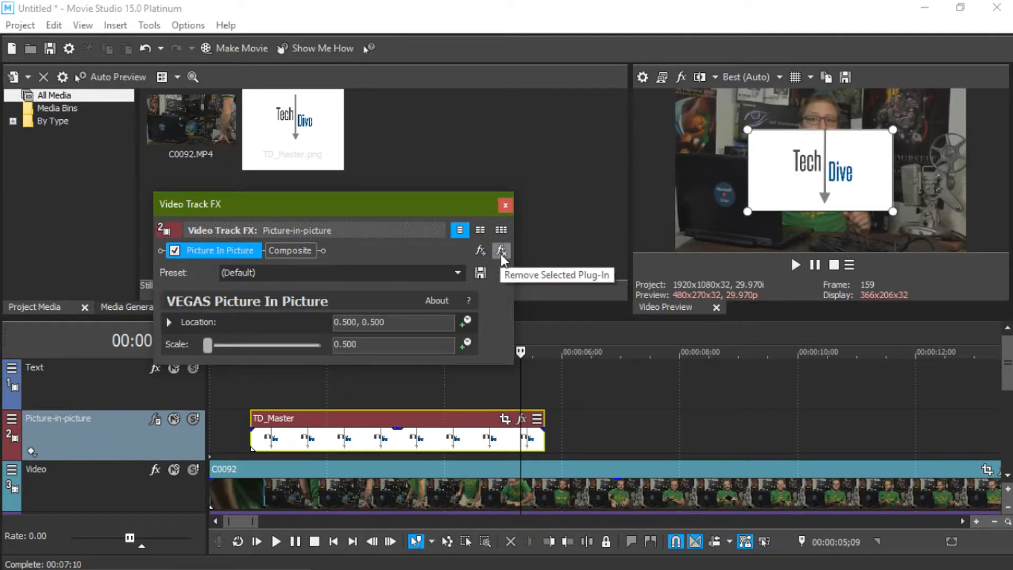
mouse_move(429, 261)
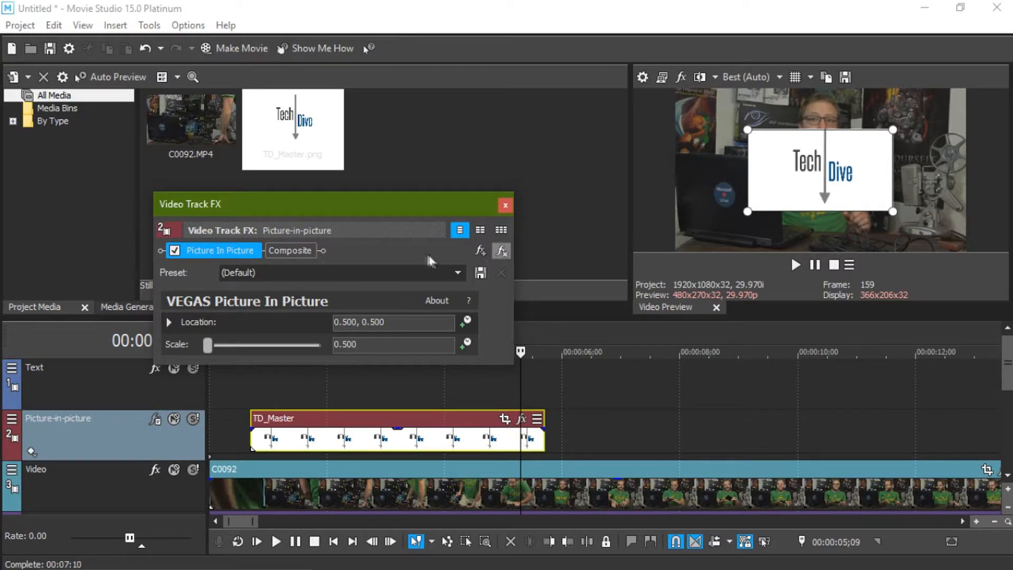
click(505, 204)
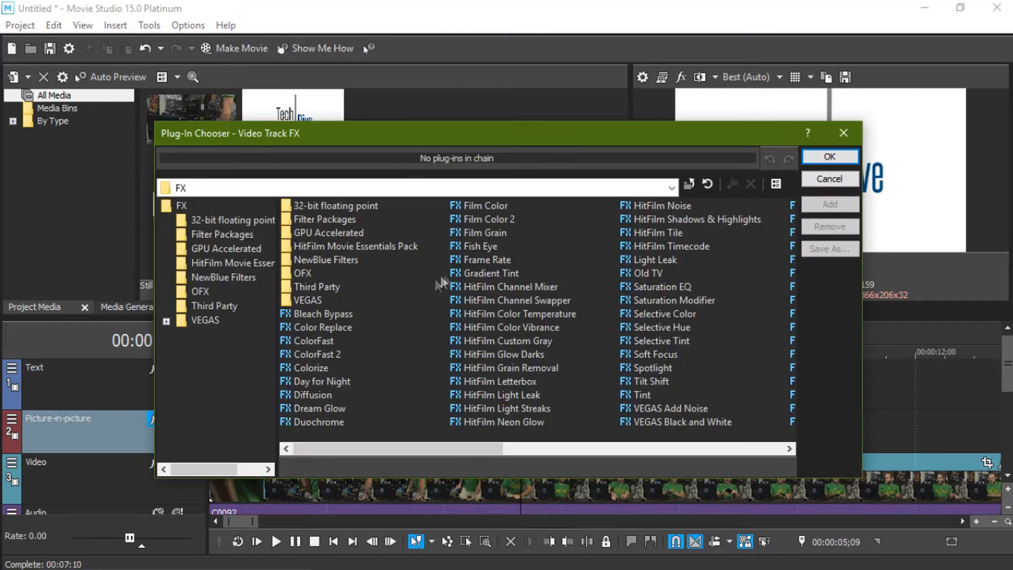
click(829, 180)
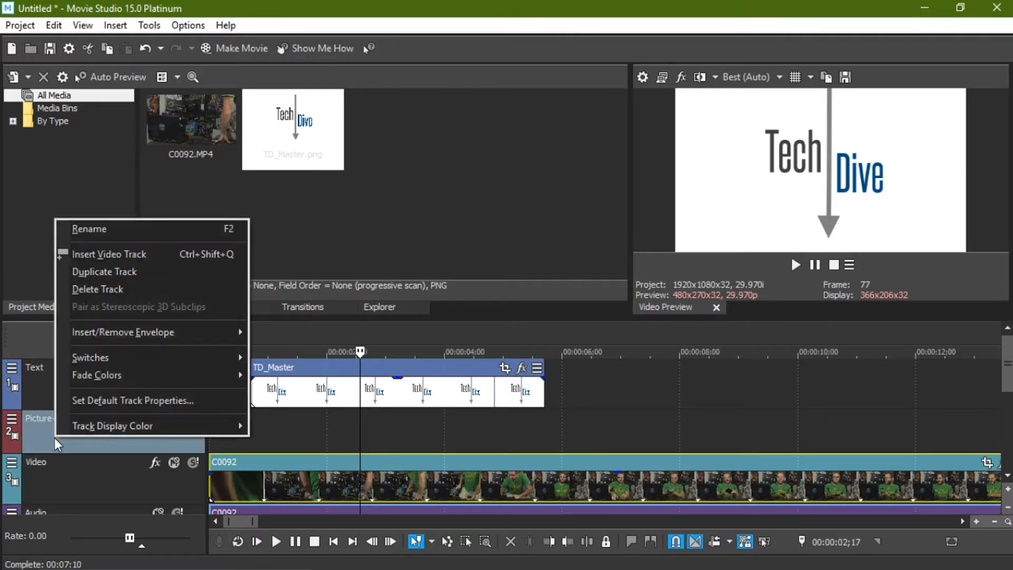
mouse_move(96, 375)
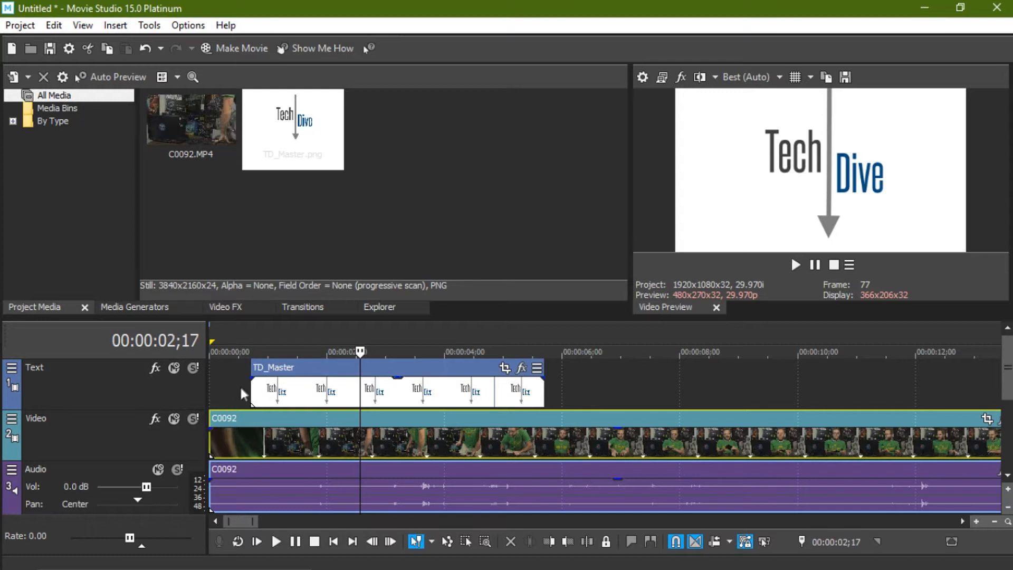
mouse_move(215, 489)
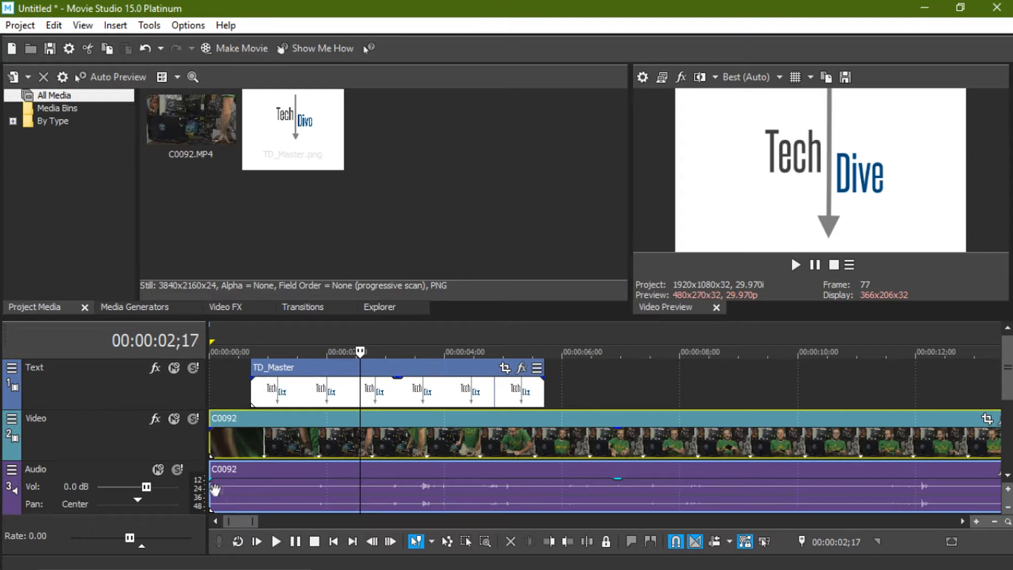
mouse_move(669, 398)
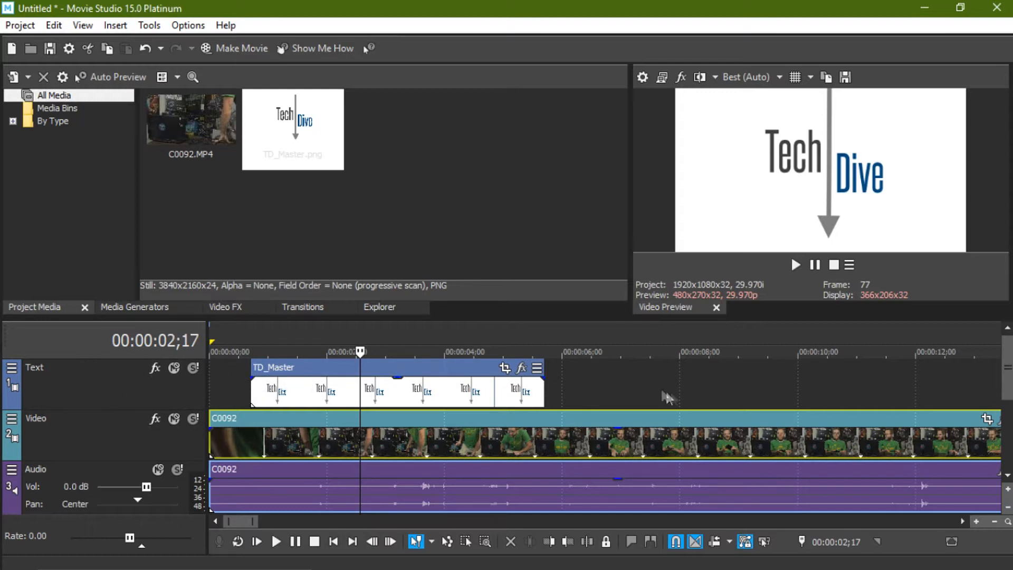
Insert a new video track above the Text track via the track header menu
right_click(655, 390)
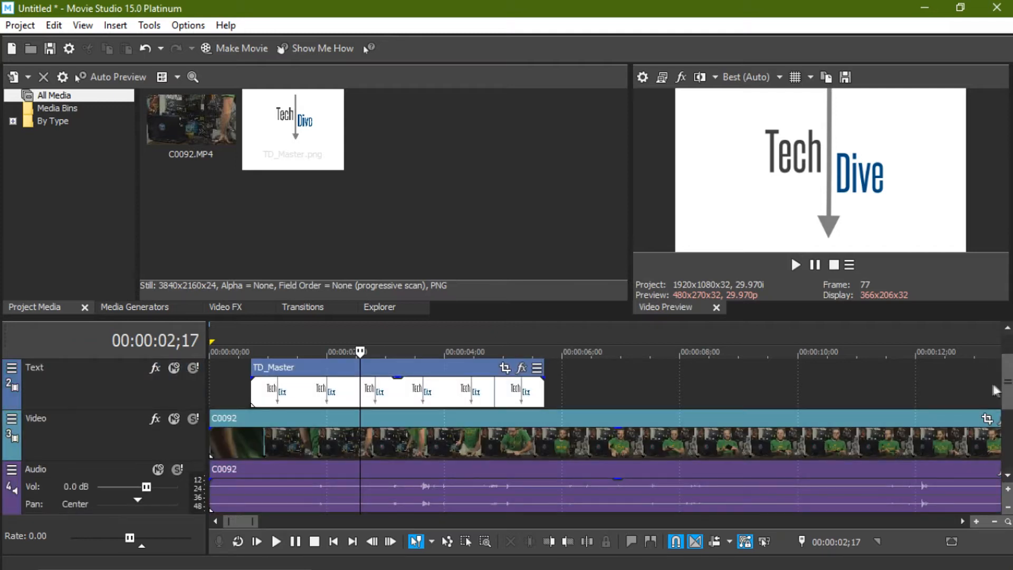
mouse_move(703, 398)
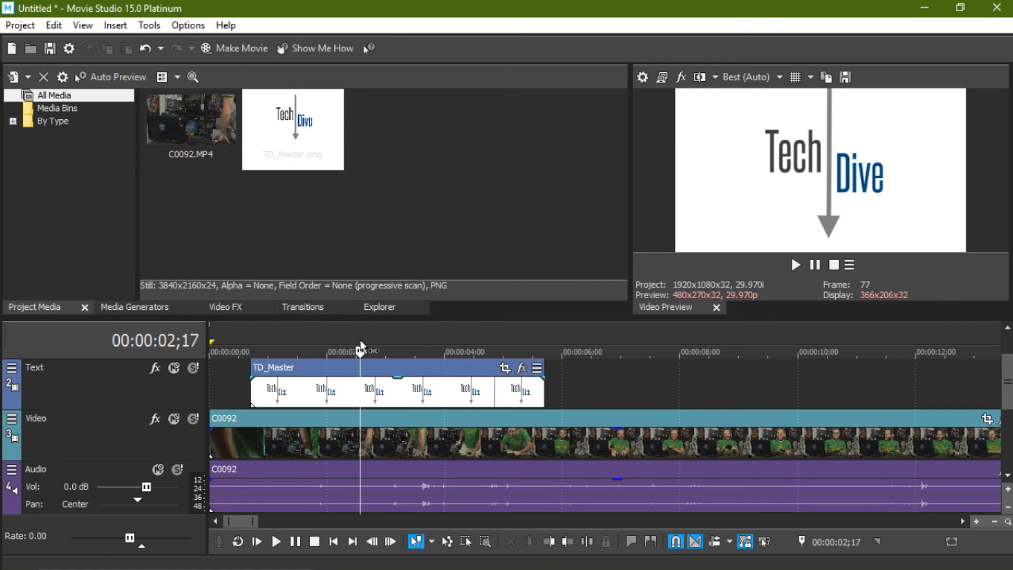
mouse_move(396, 361)
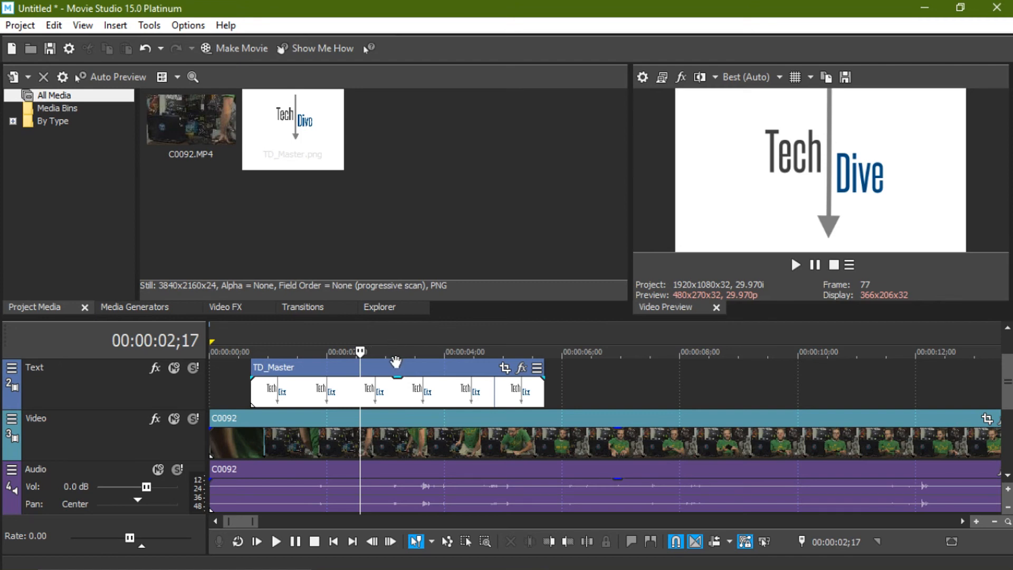
mouse_move(633, 409)
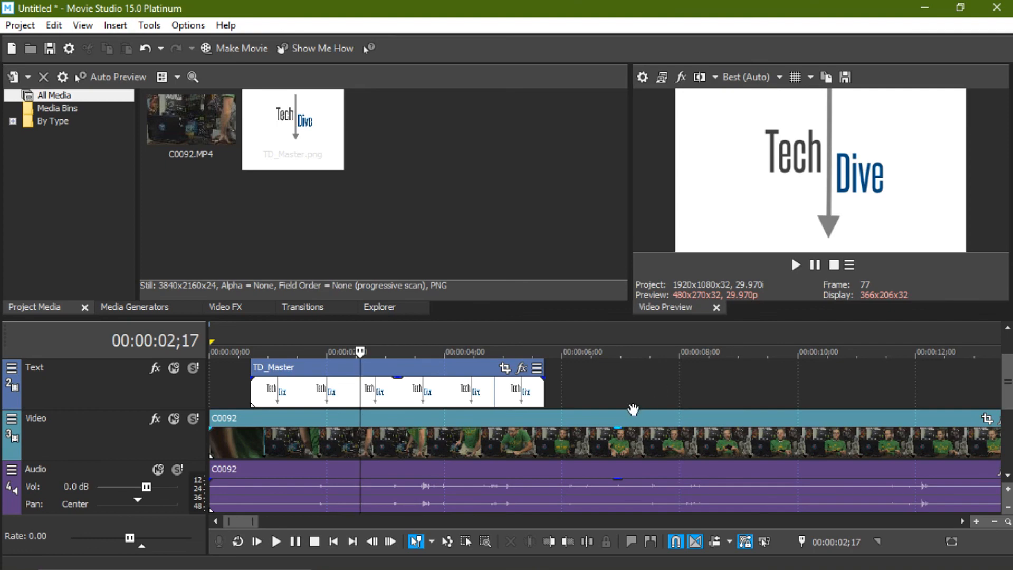